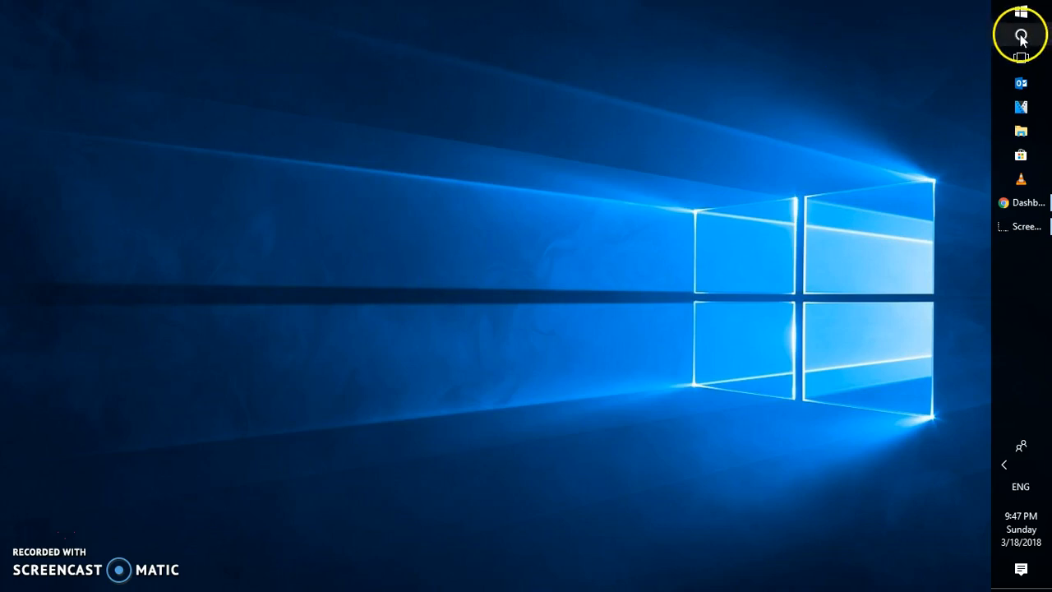
Step: Search Windows for 'regedit' and launch Registry Editor
{"action": "left_click", "coordinate": [1020, 36]}
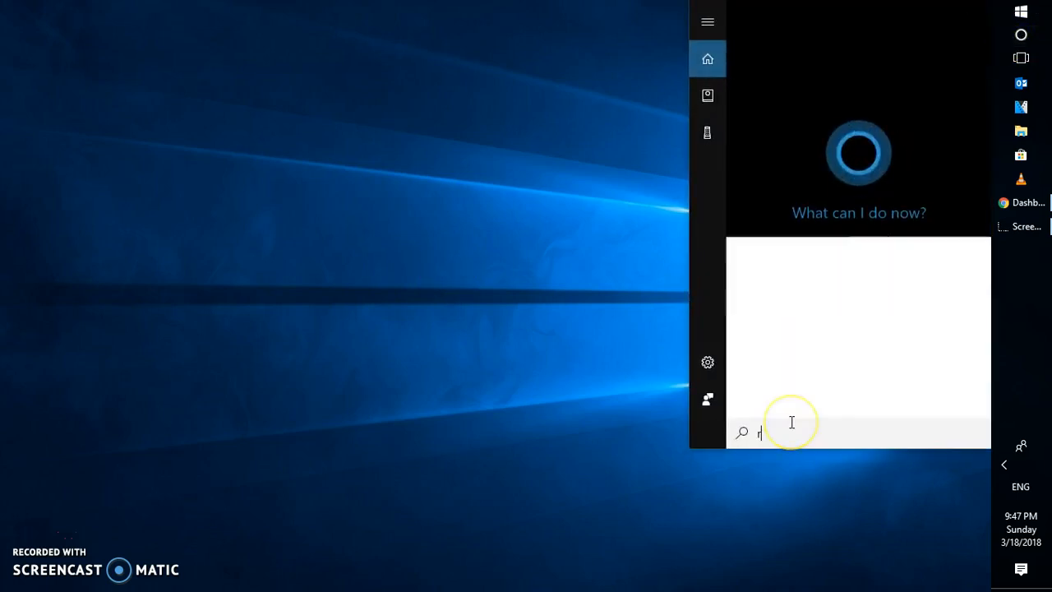
{"action": "type", "text": "regedit"}
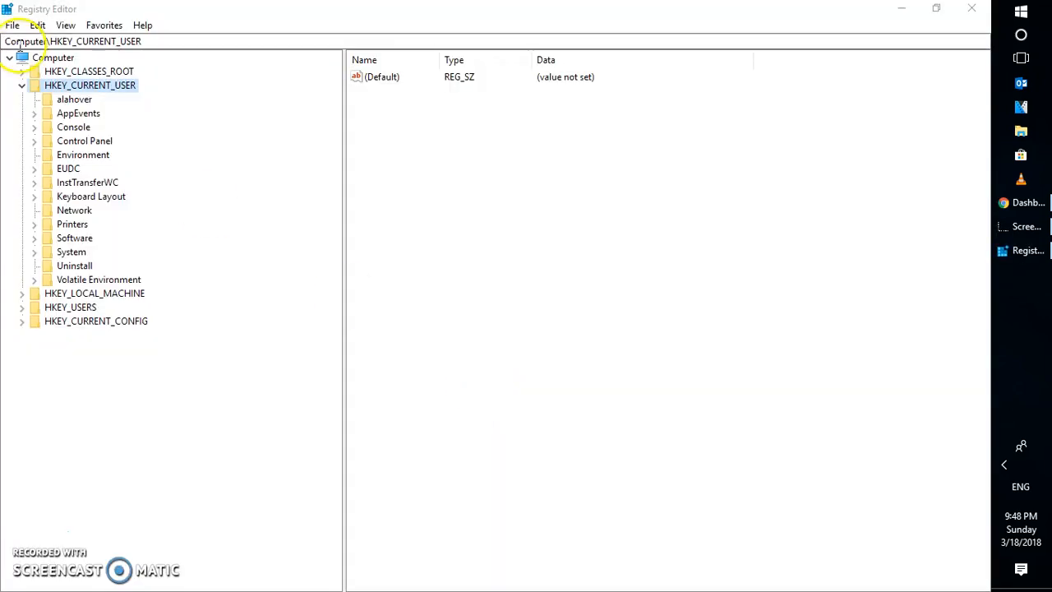
Step: Navigate to HKEY_CURRENT_USER\Control Panel\Desktop and list its values, including Win8DpiScaling
{"action": "left_click", "coordinate": [23, 85]}
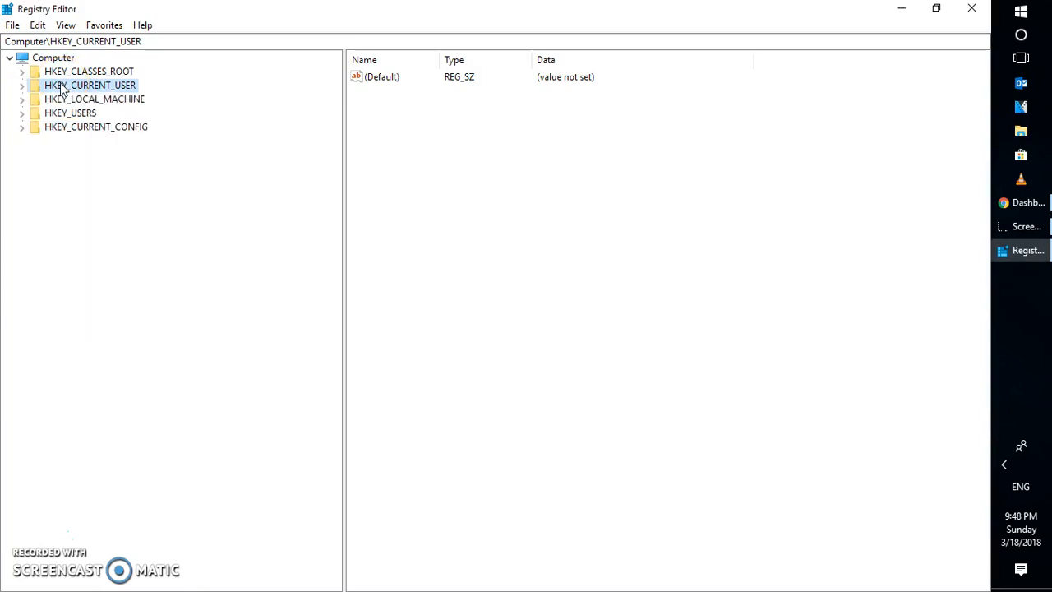
{"action": "left_click", "coordinate": [22, 85]}
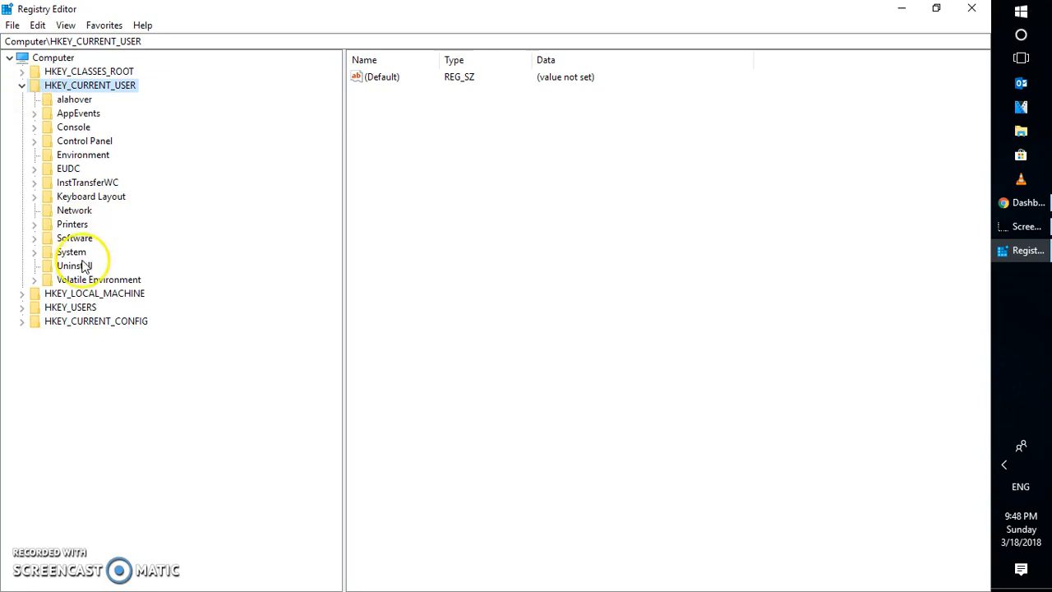
{"action": "mouse_move", "coordinate": [50, 251]}
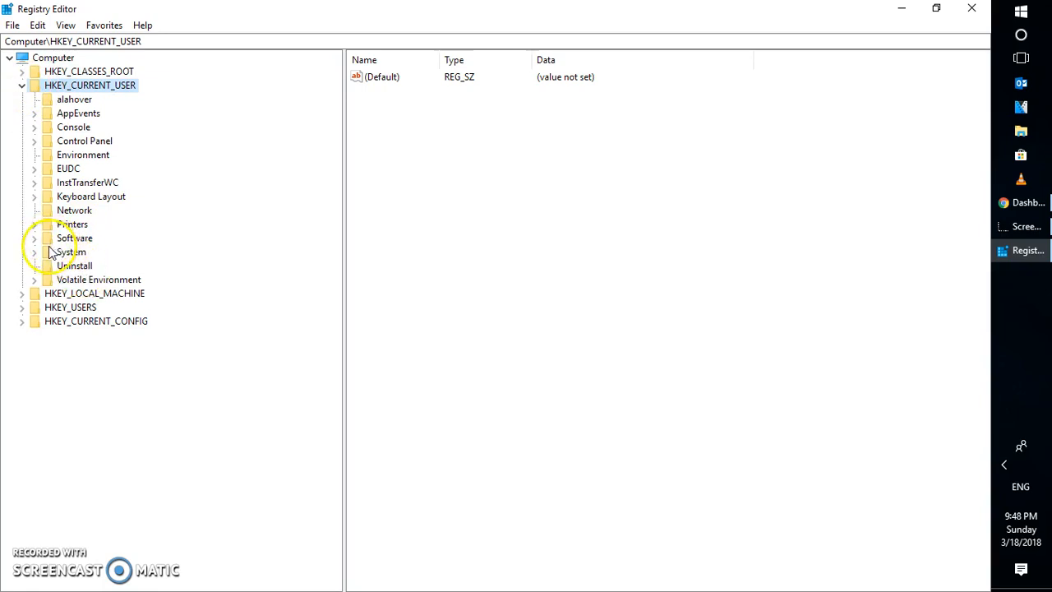
{"action": "left_click", "coordinate": [34, 141]}
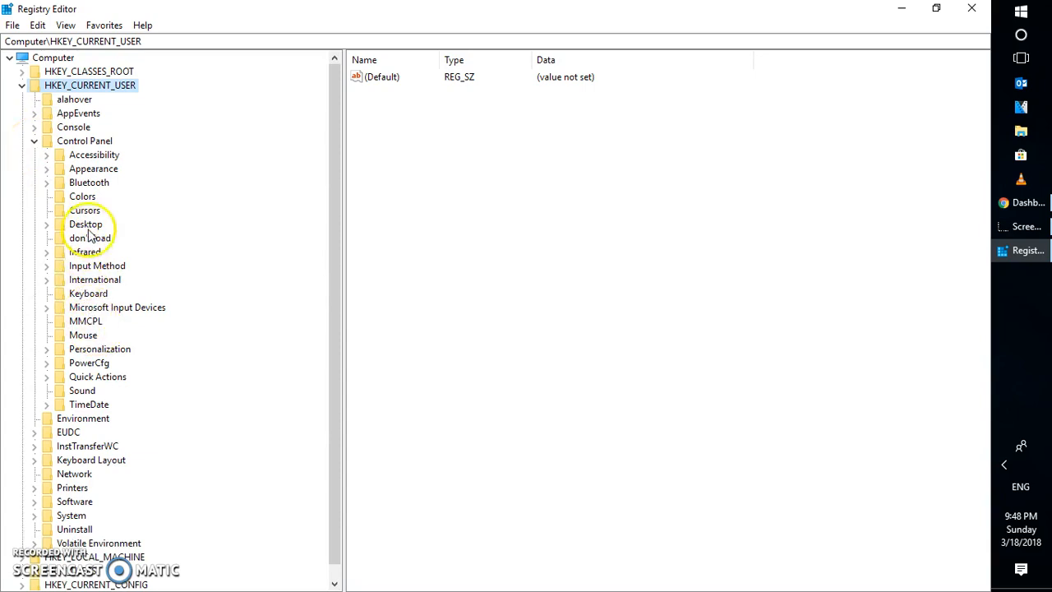
{"action": "left_click", "coordinate": [46, 223]}
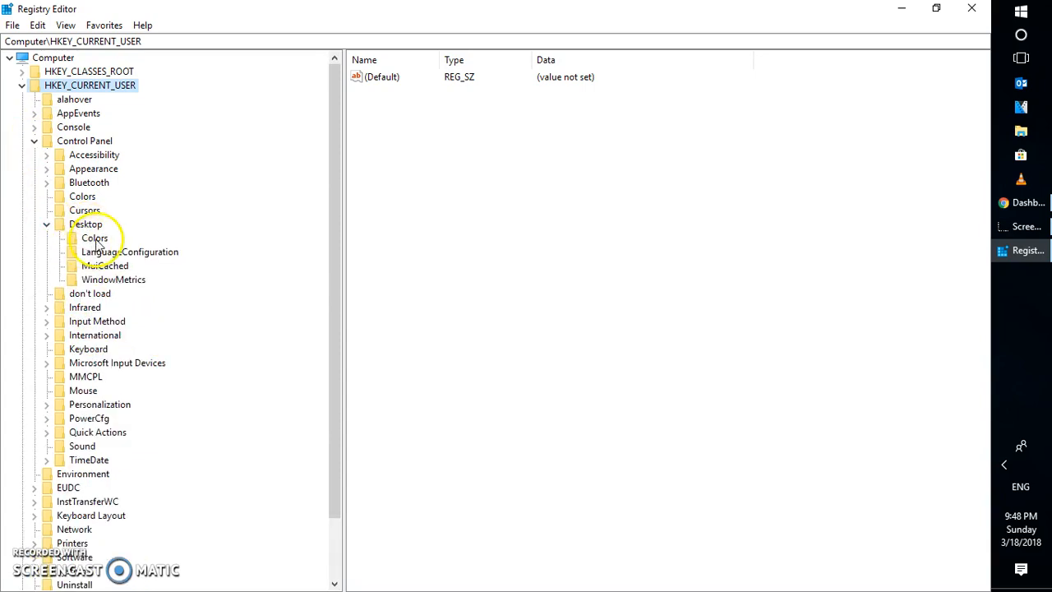
{"action": "left_click", "coordinate": [87, 224]}
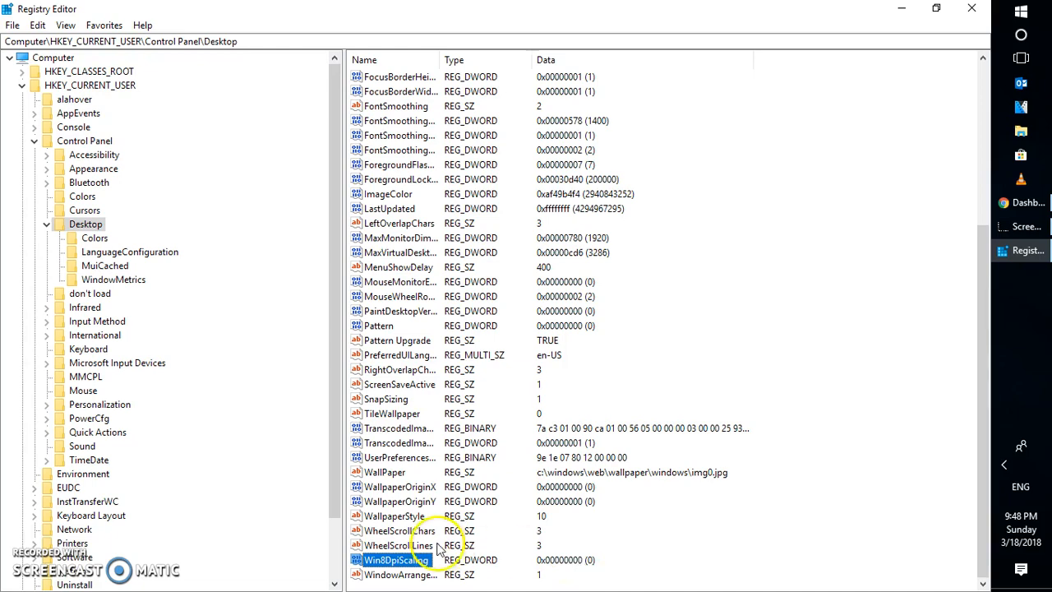
Step: Set the Win8DpiScaling DWORD value data to 1 and confirm
{"action": "double_click", "coordinate": [394, 559]}
{"action": "type", "text": "1"}
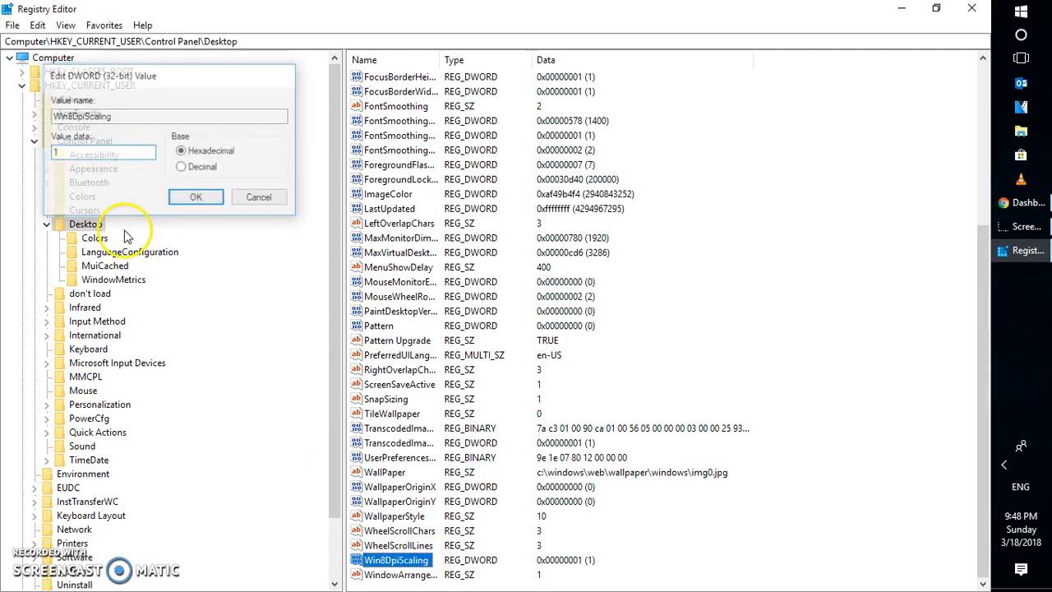
{"action": "left_click", "coordinate": [195, 197]}
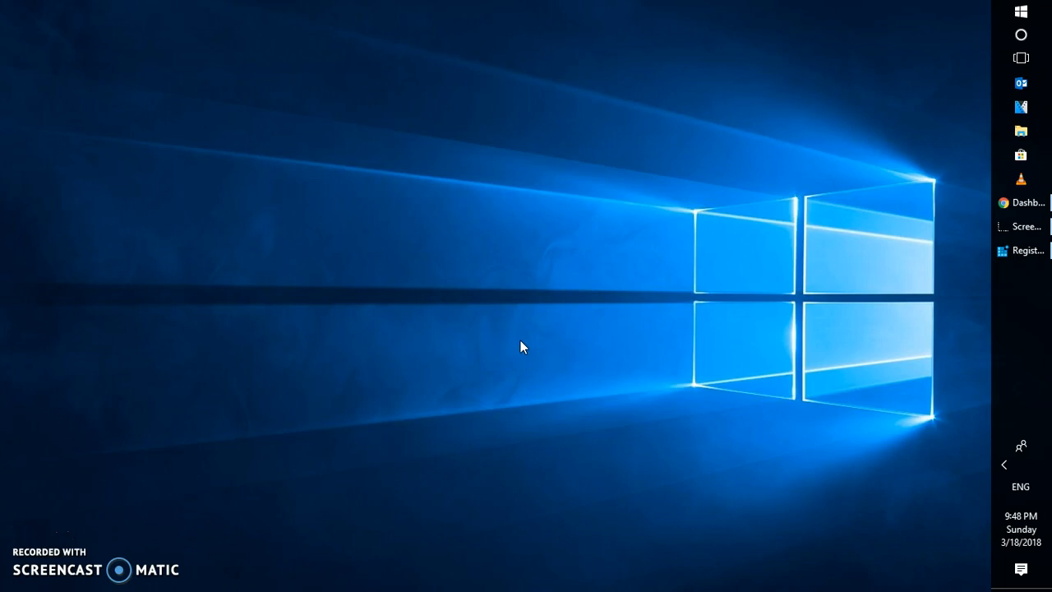
Step: Restore Registry Editor from the taskbar, showing Win8DpiScaling holding 1
{"action": "left_click", "coordinate": [1028, 250]}
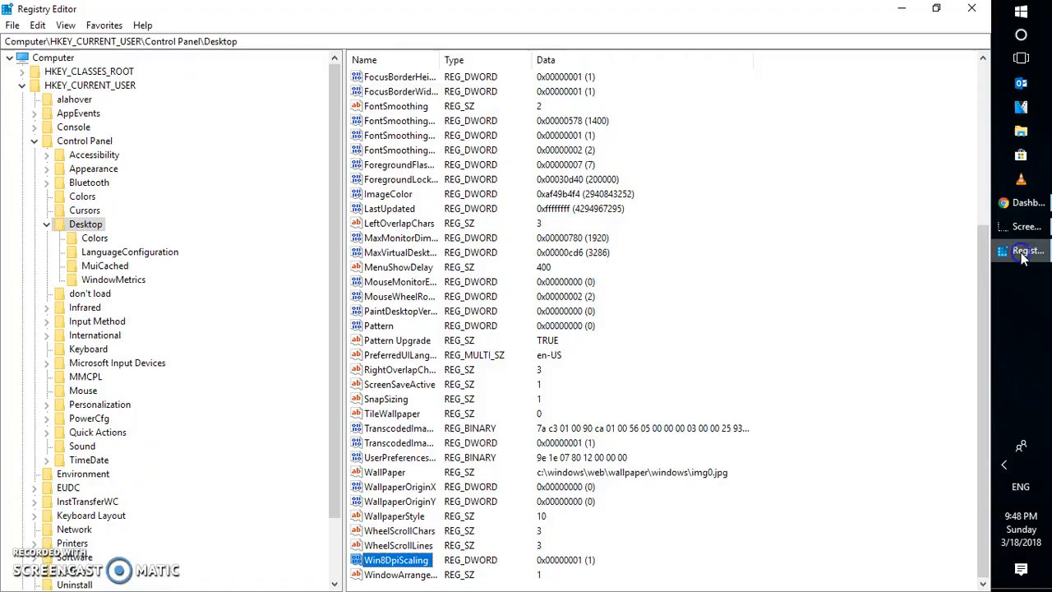
{"action": "mouse_move", "coordinate": [489, 474]}
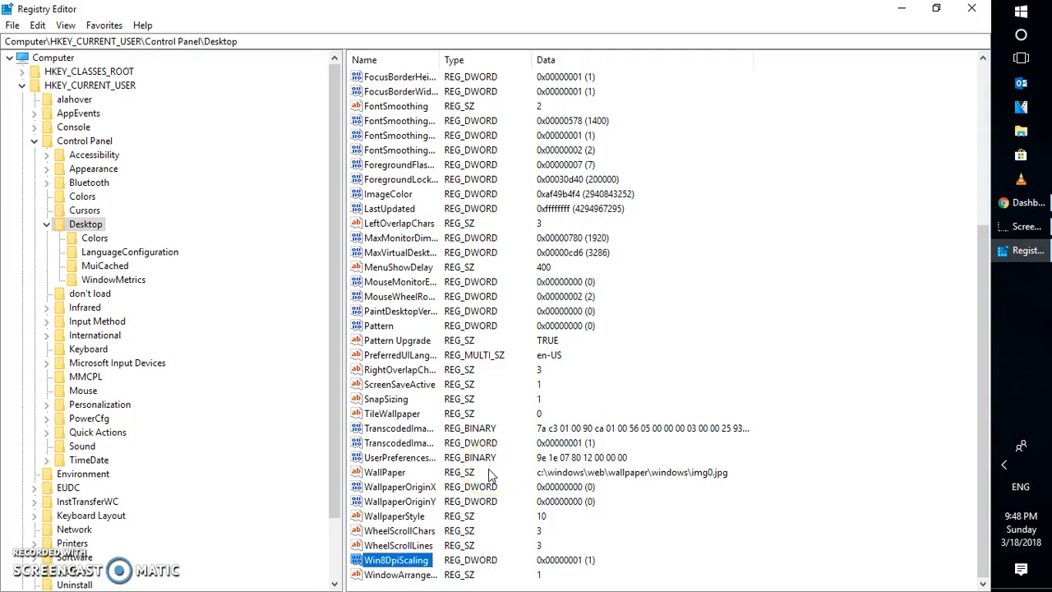